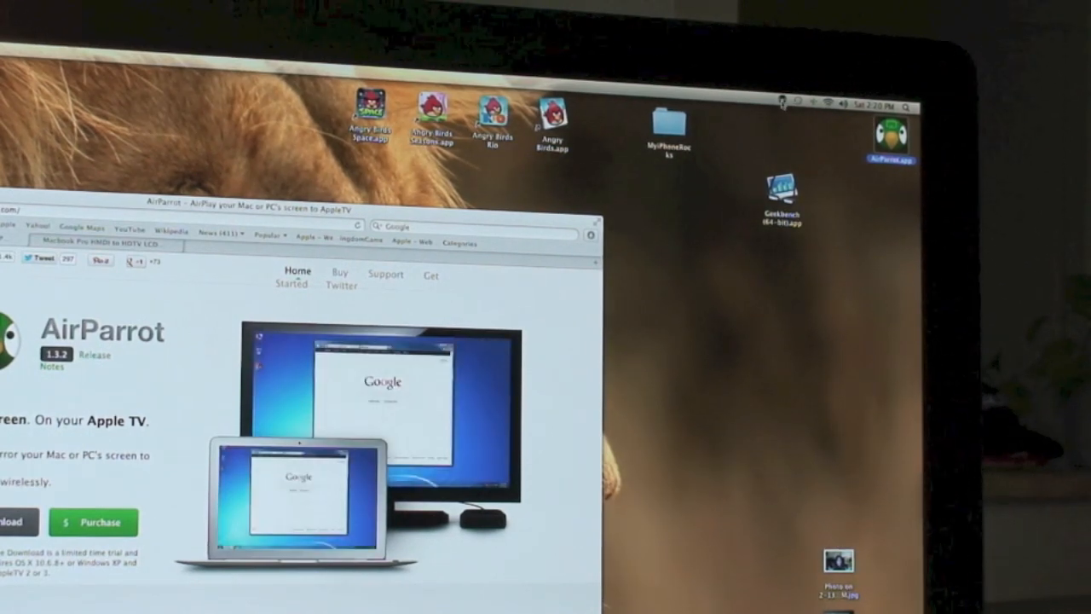
- Open the AirParrot menu bar list, close it without connecting, then reopen it
left_click(782, 105)
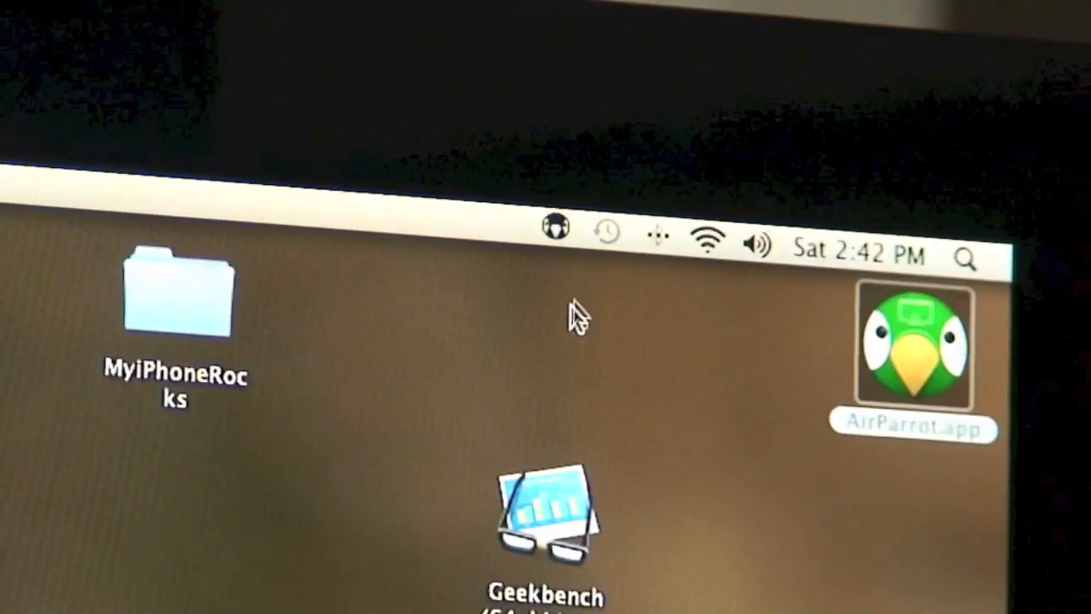
left_click(552, 228)
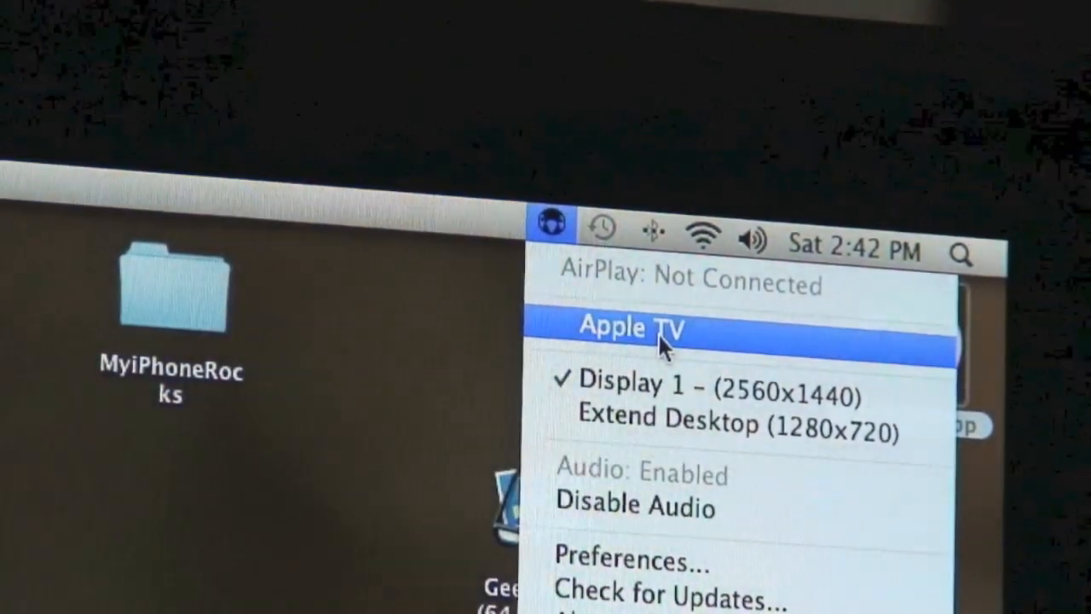
left_click(550, 227)
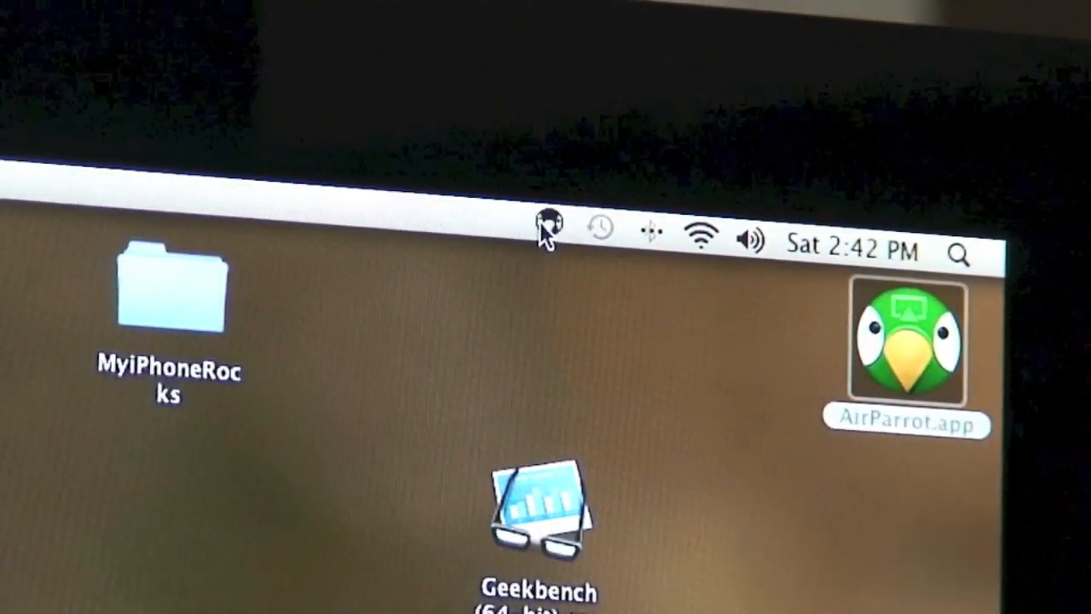
left_click(544, 234)
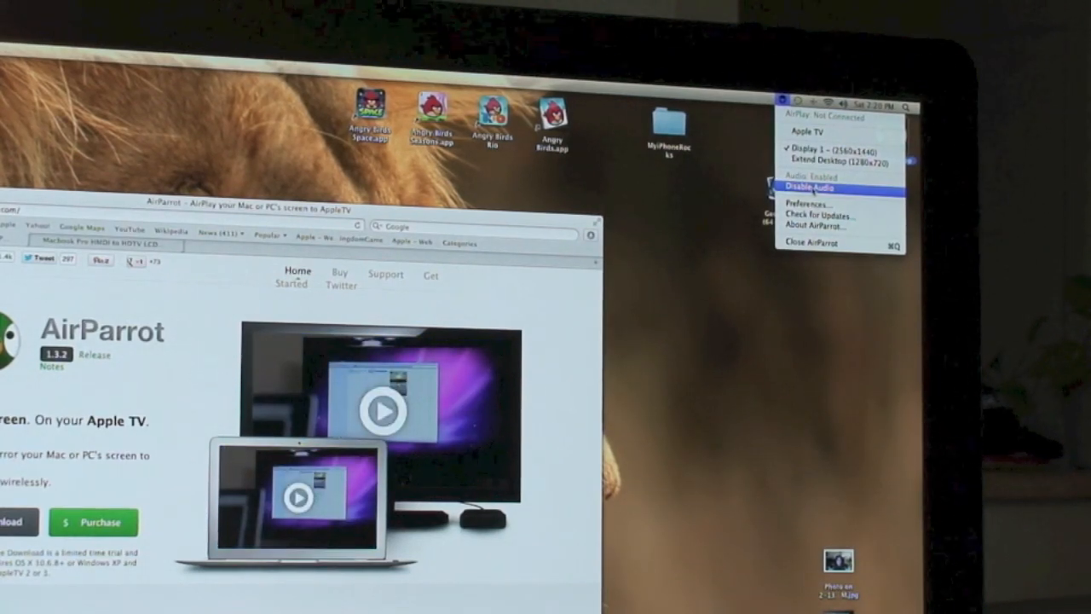
mouse_move(806, 211)
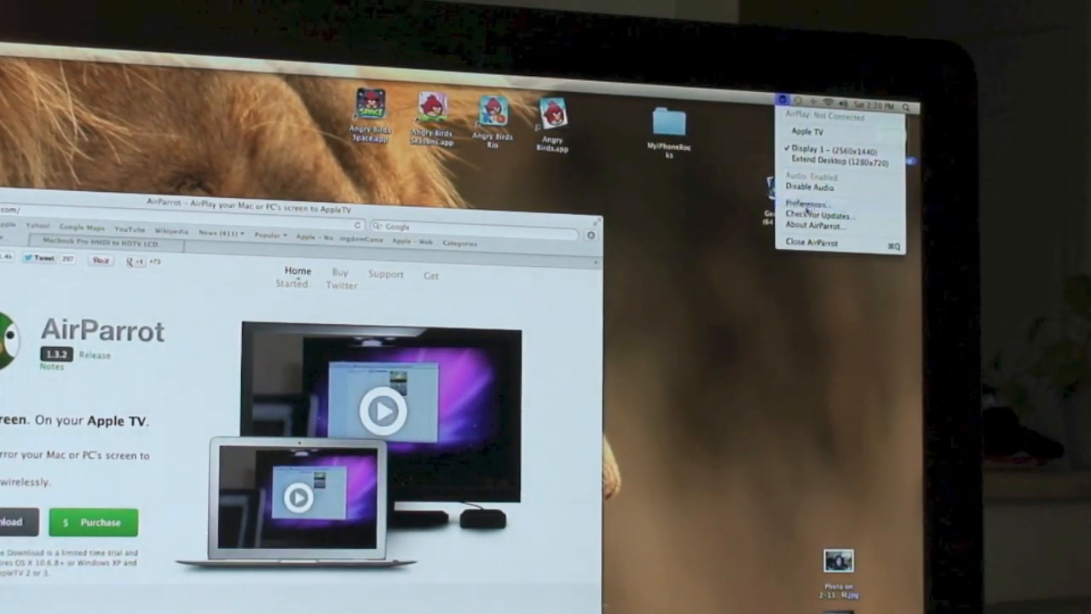
- Choose Preferences… from the AirParrot menu and adjust a slider in the Preferences window
left_click(812, 203)
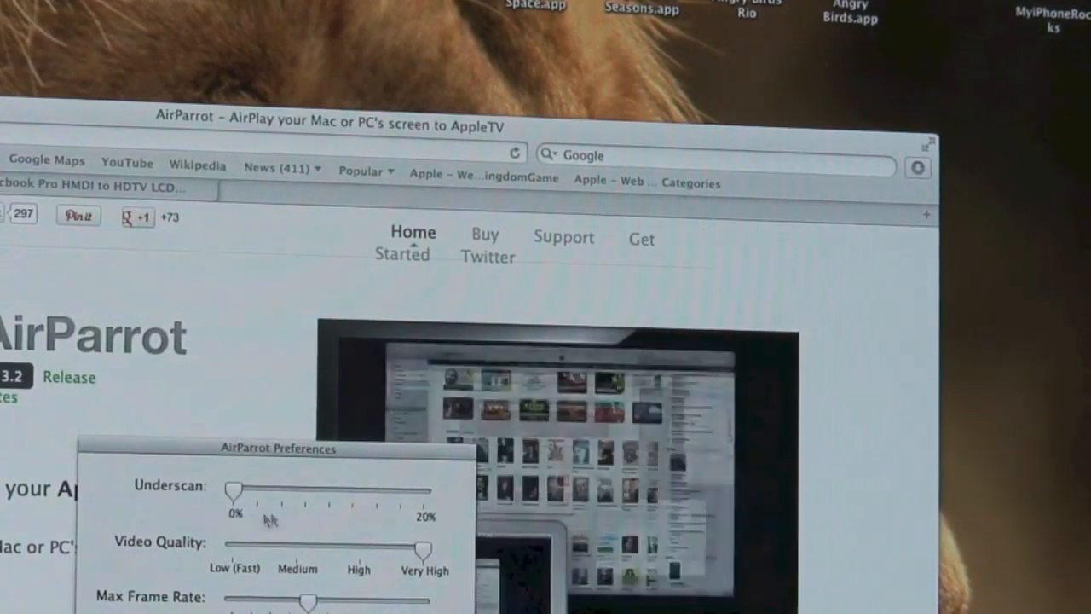
left_click_drag(235, 492, 328, 492)
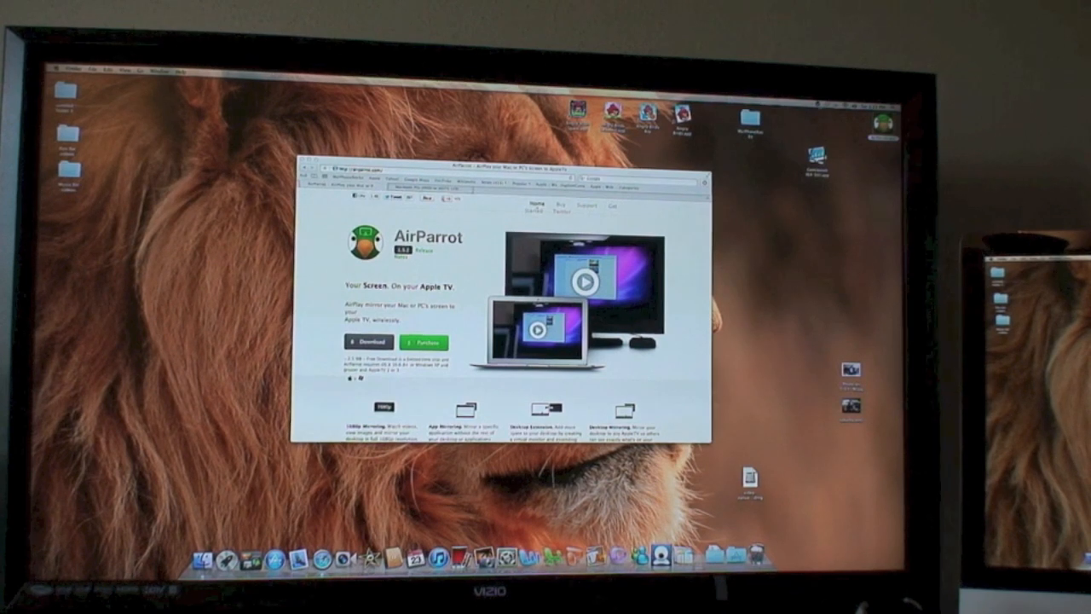
- Open AirParrot Preferences on the mirrored TV screen and reset underscan to zero
left_click(861, 120)
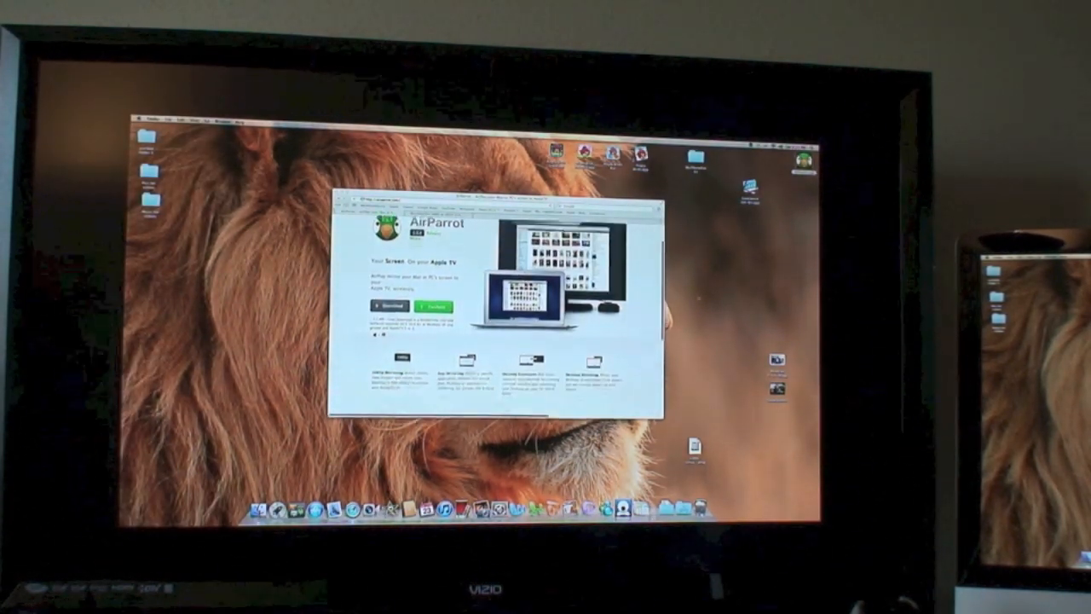
left_click(772, 142)
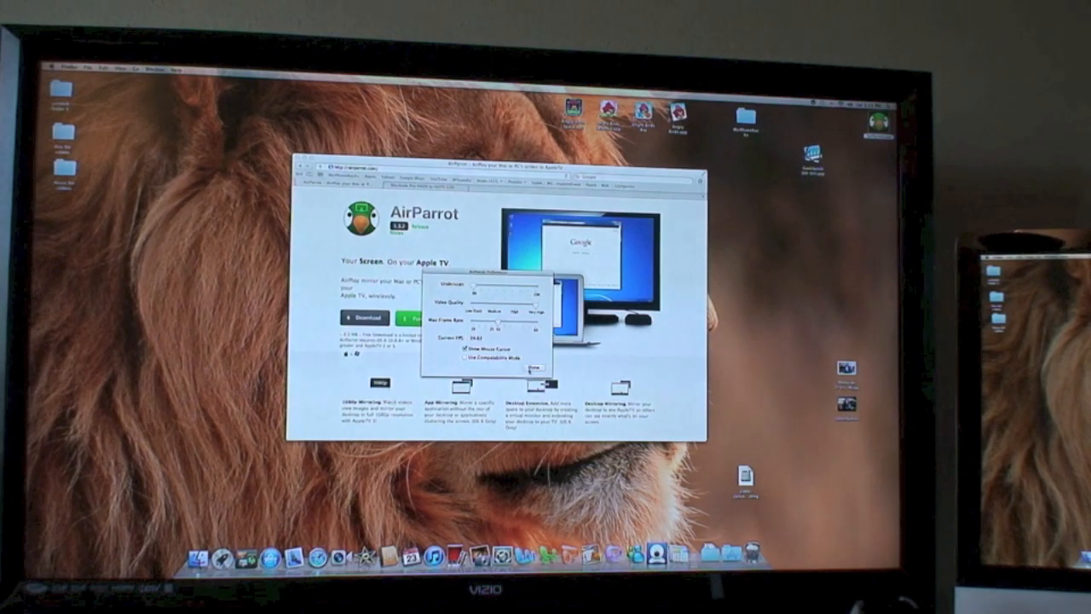
left_click(538, 367)
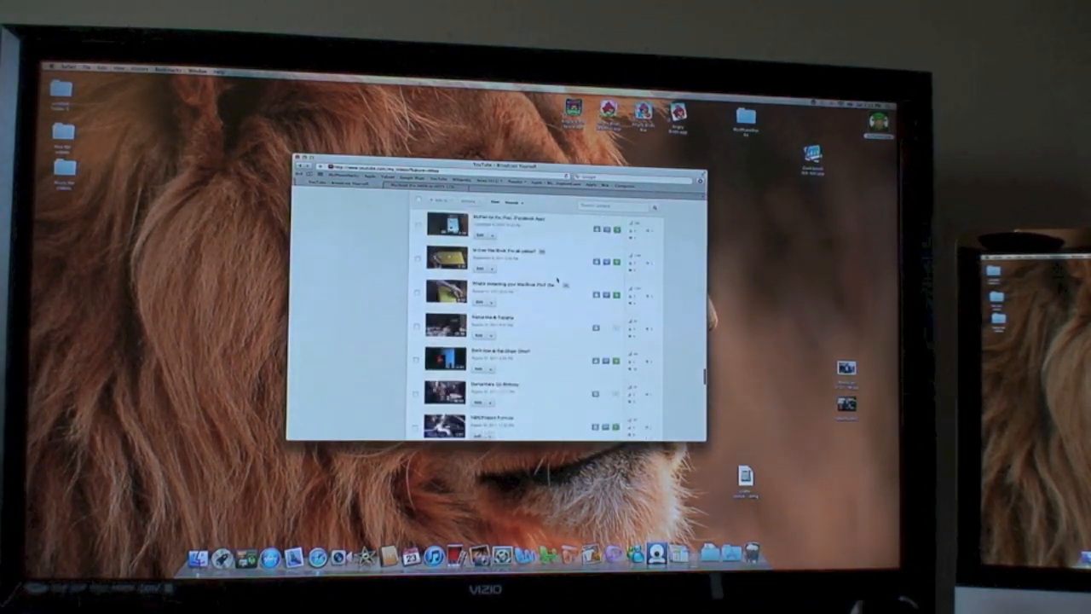
scroll("down", 3)
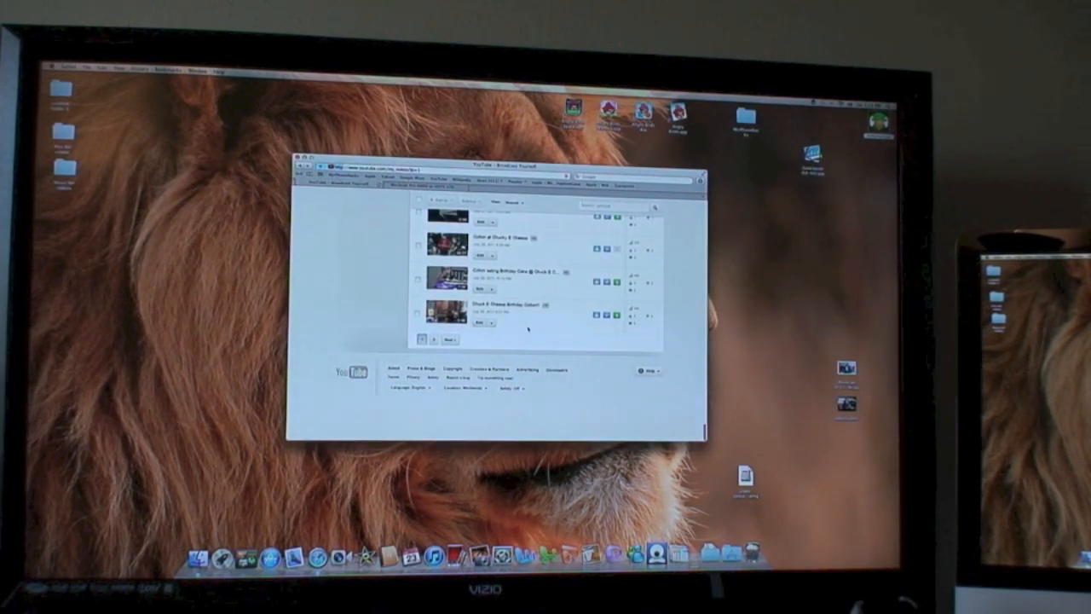
scroll("down", 3)
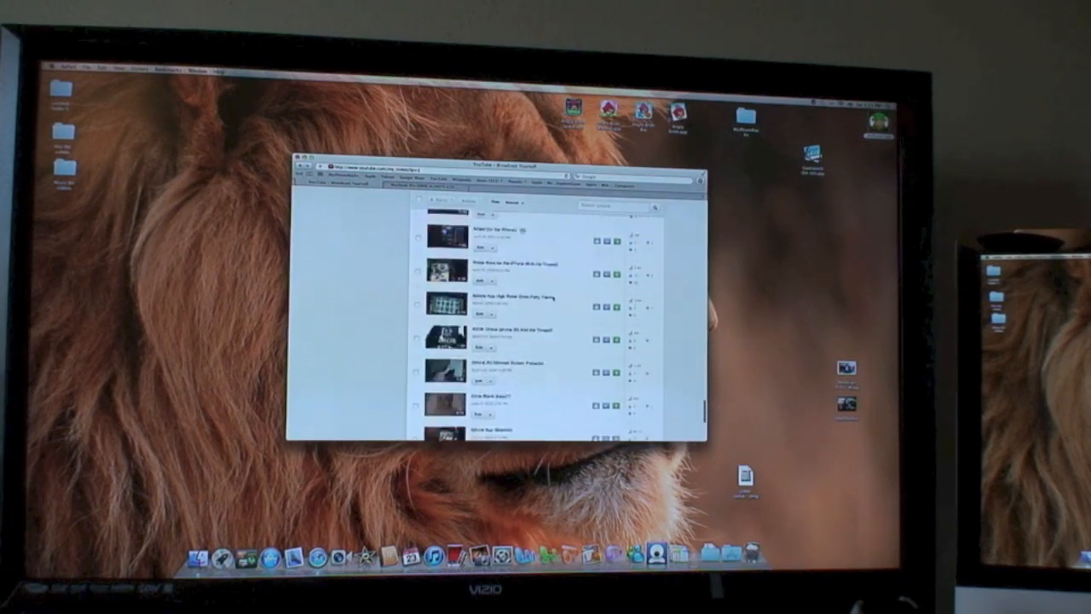
scroll("down", 3)
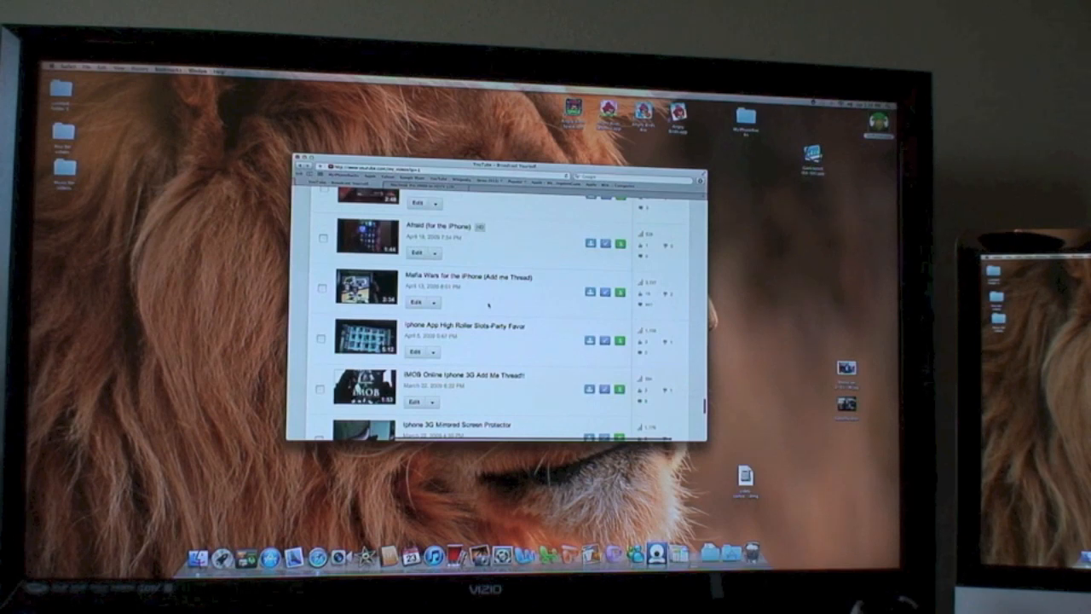
scroll("down", 3)
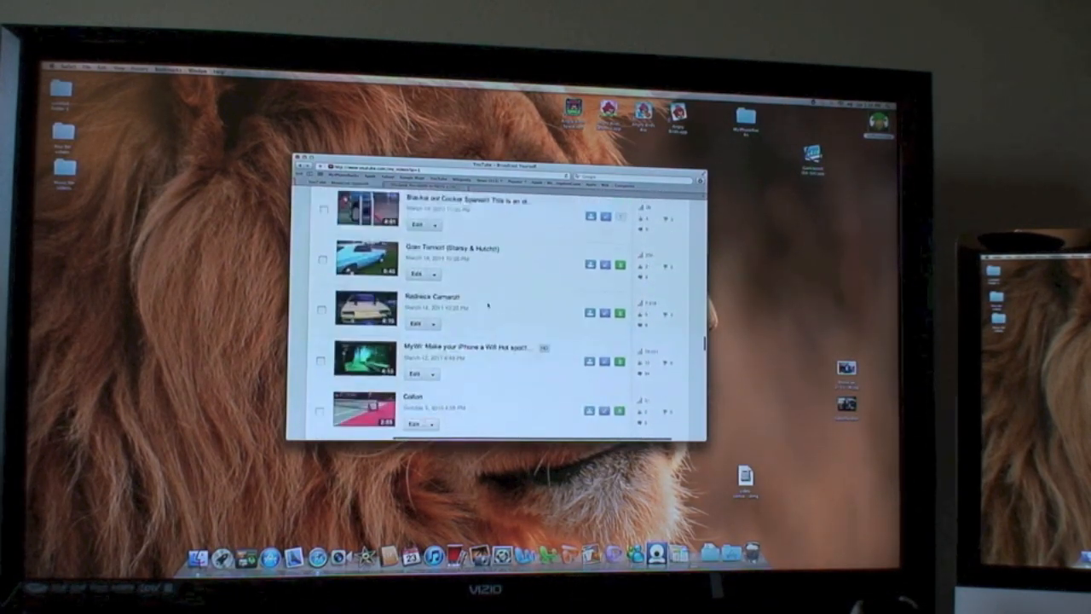
scroll("down", 3)
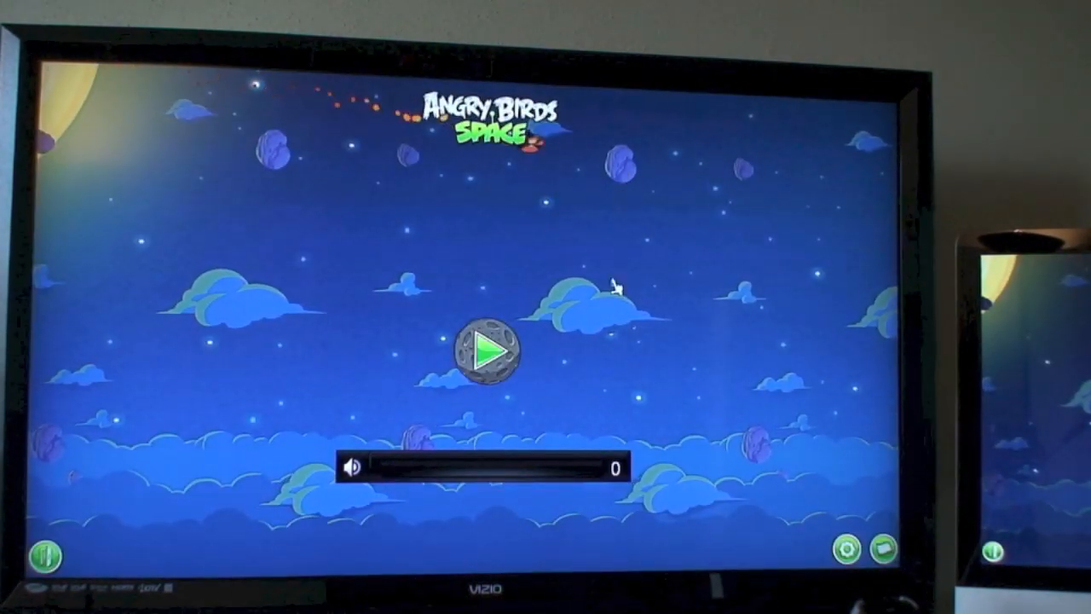
- Launch Angry Birds Space to its title screen with the play button
left_click(489, 350)
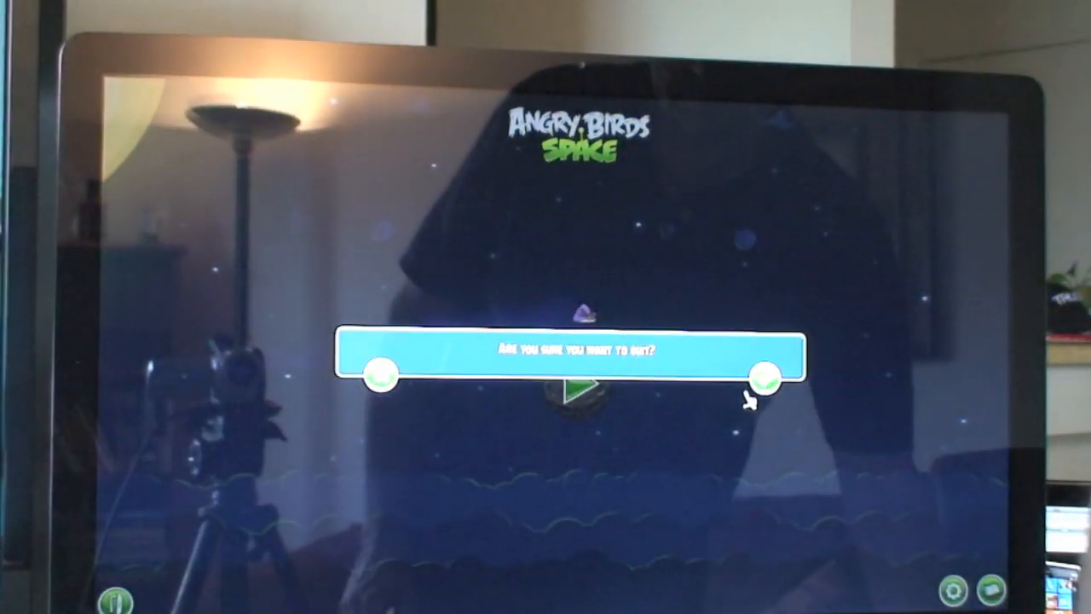
- Confirm the 'Are you sure you want to quit?' prompt with the green checkmark
left_click(774, 376)
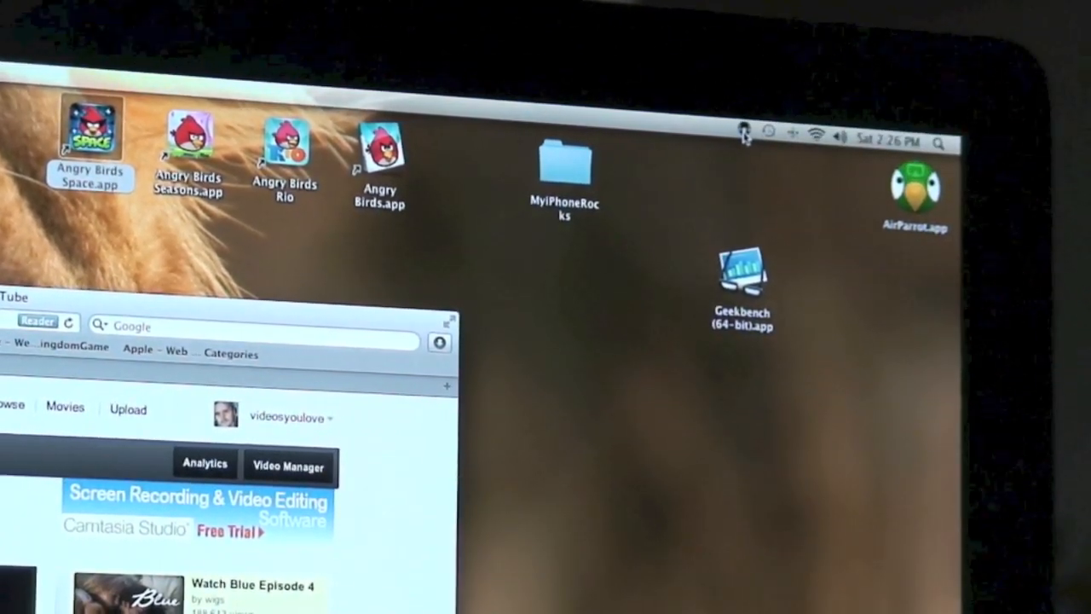
- Open the AirParrot menu showing mirroring to Apple TV on Display 1 with audio active
left_click(743, 130)
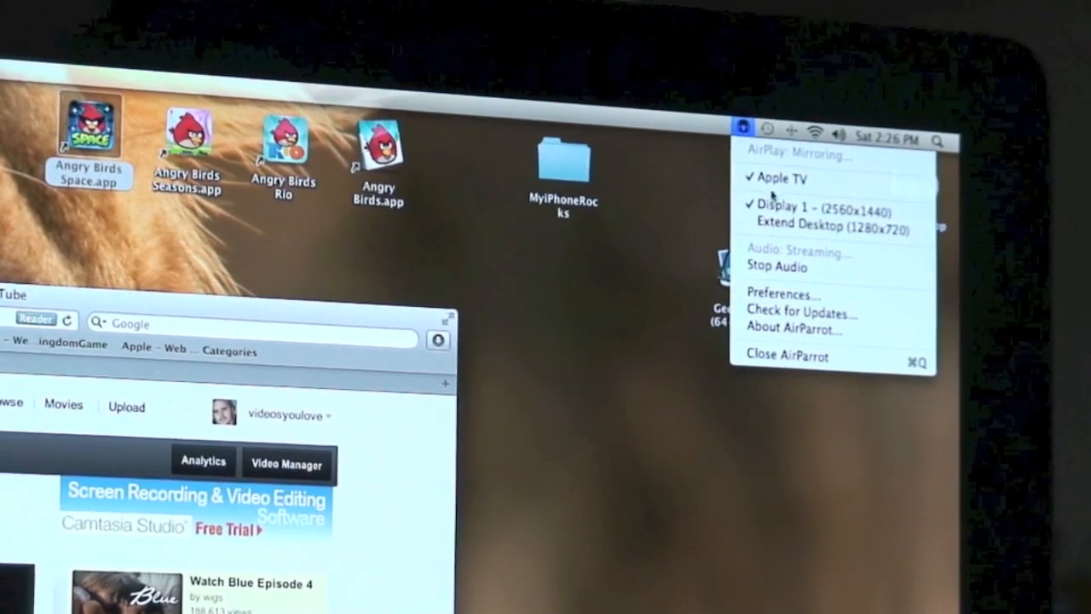